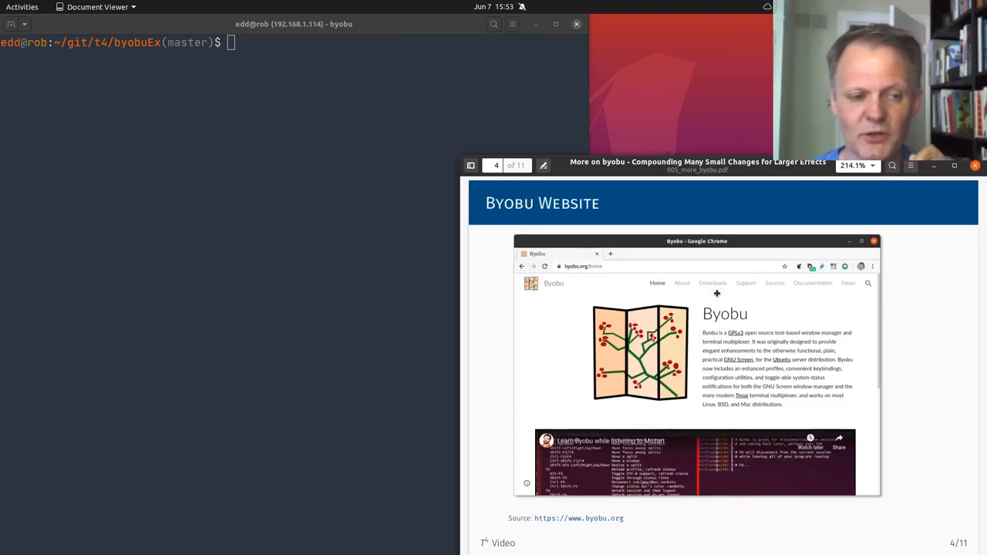
mouse_move(744, 361)
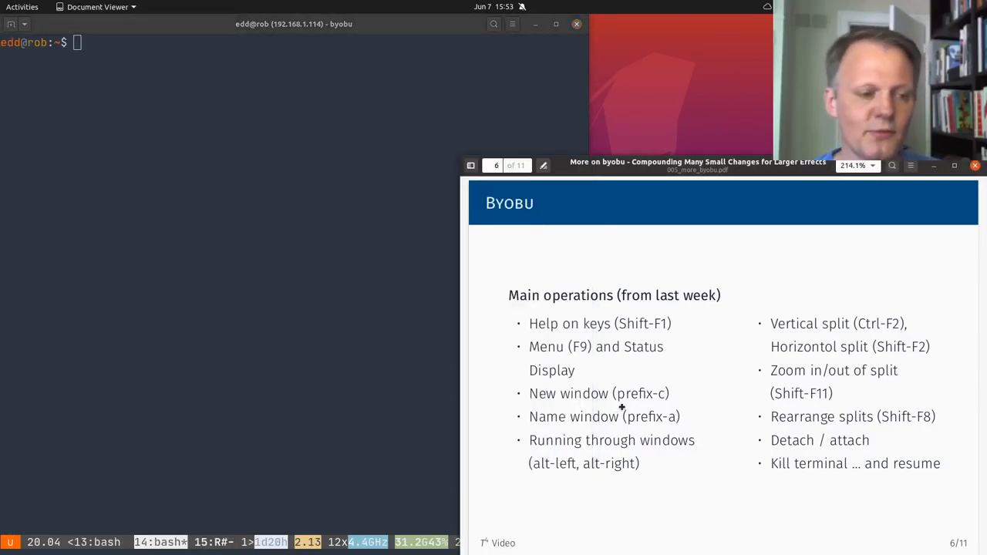
Step: Bring the terminal forward, then show and dismiss the Byobu Configuration Menu
left_click(293, 329)
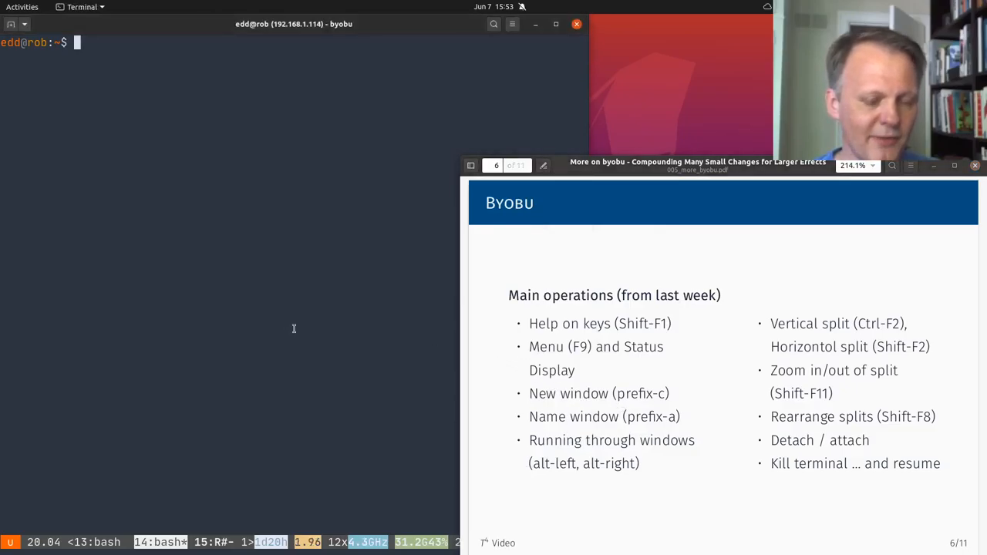
key("F9")
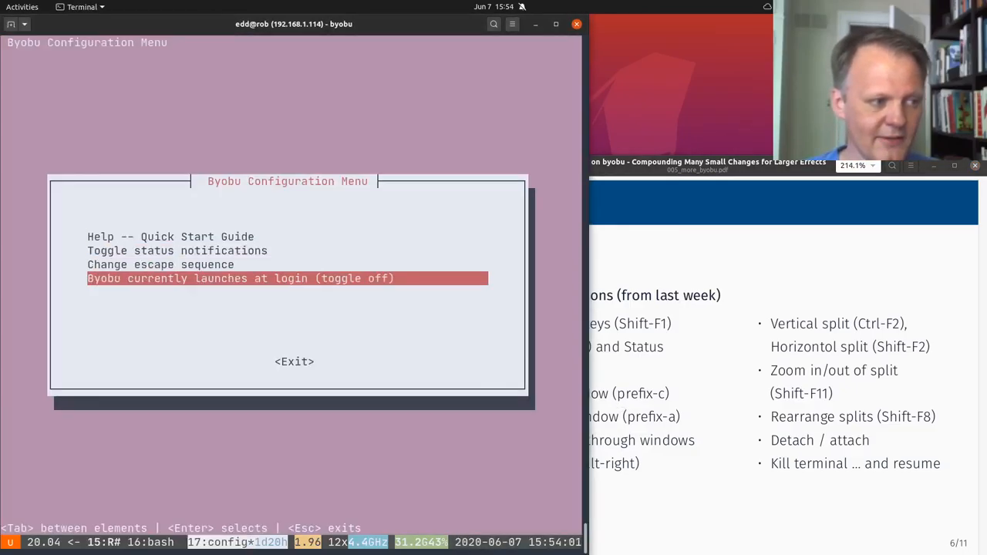
key("Tab")
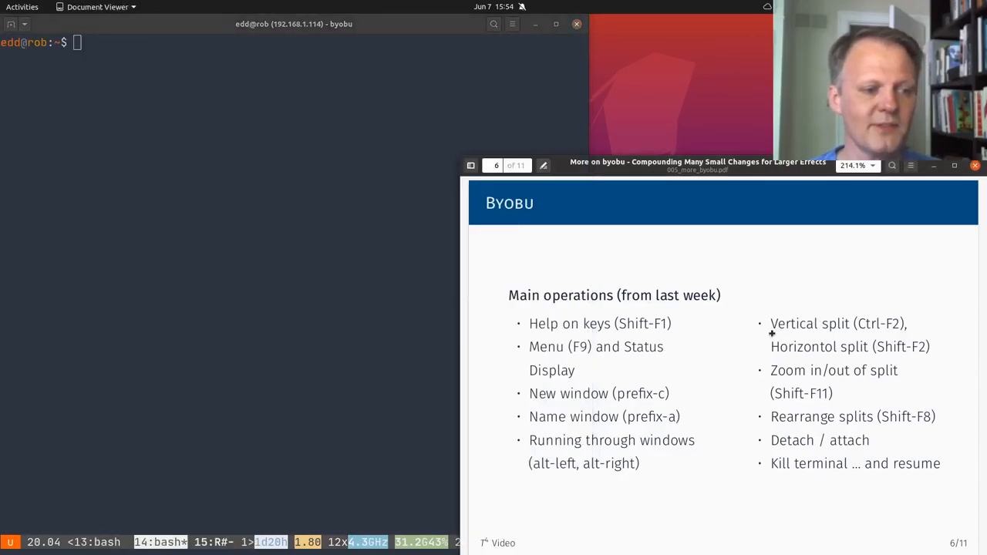
Step: Rename the byobu window from bash to demo
left_click(217, 340)
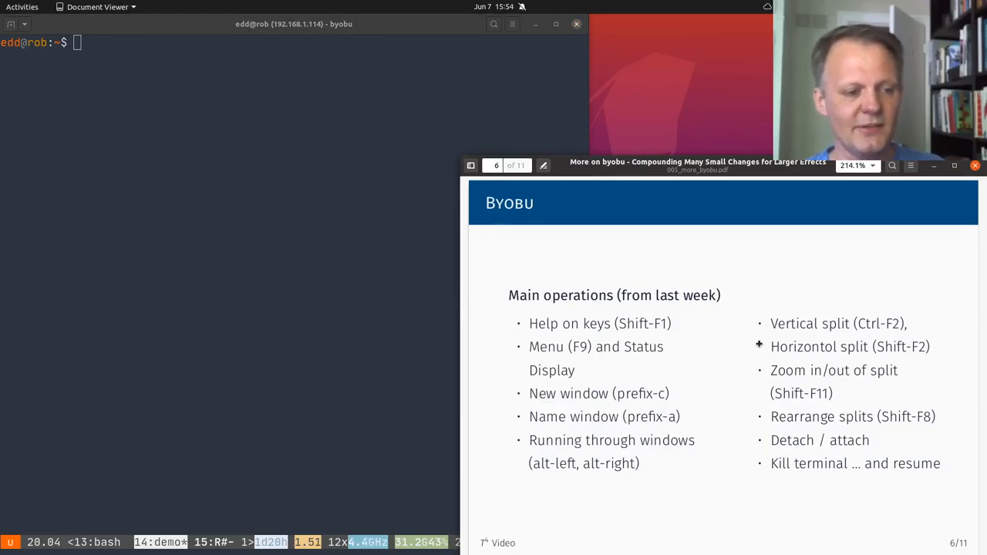
left_click(289, 299)
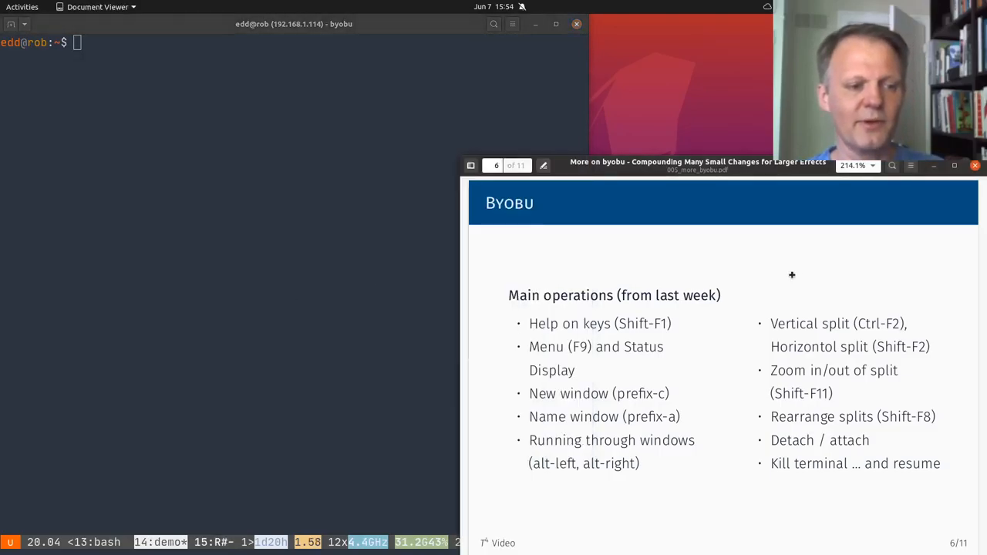
left_click(330, 246)
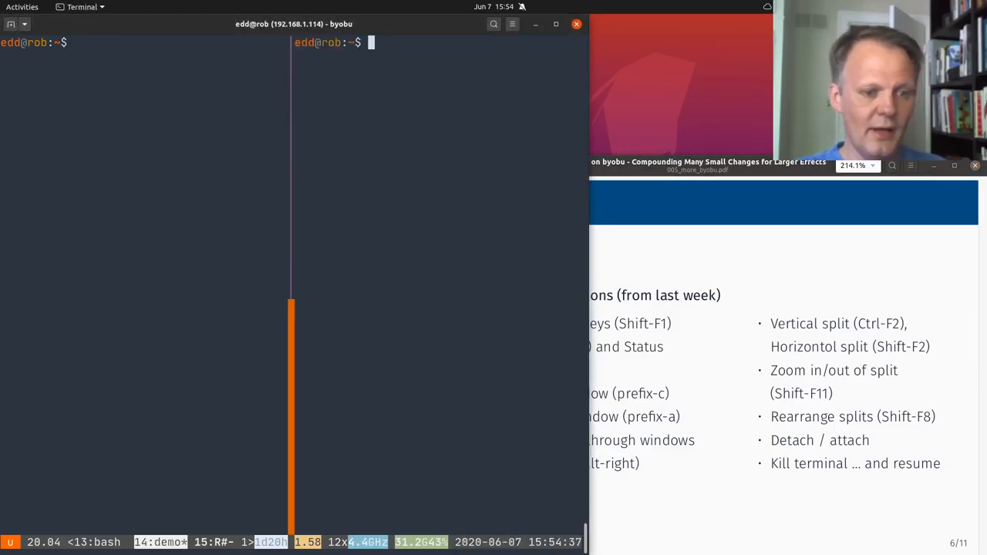
Step: Split the right pane into top and bottom panes, then exit the bottom-right pane
key("shift+F2")
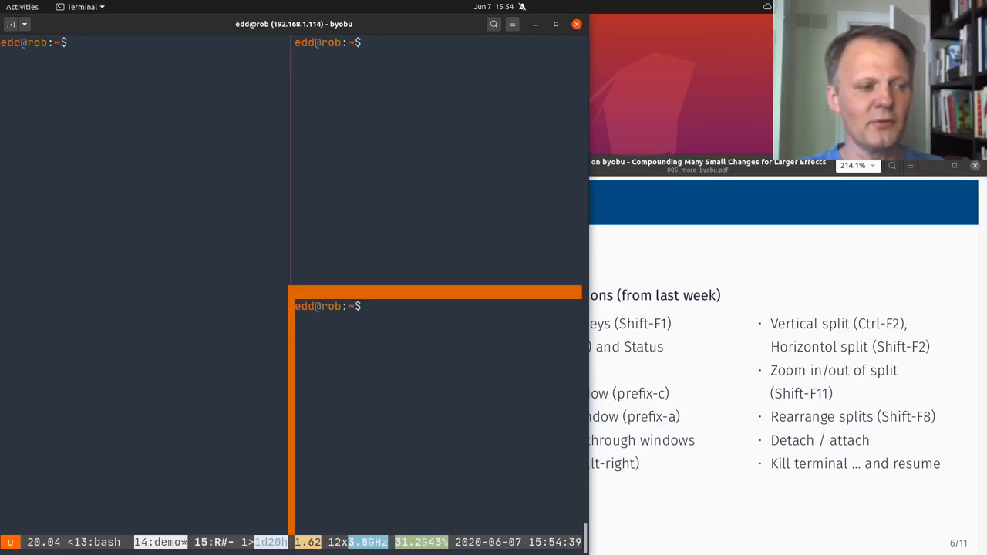
type("ex")
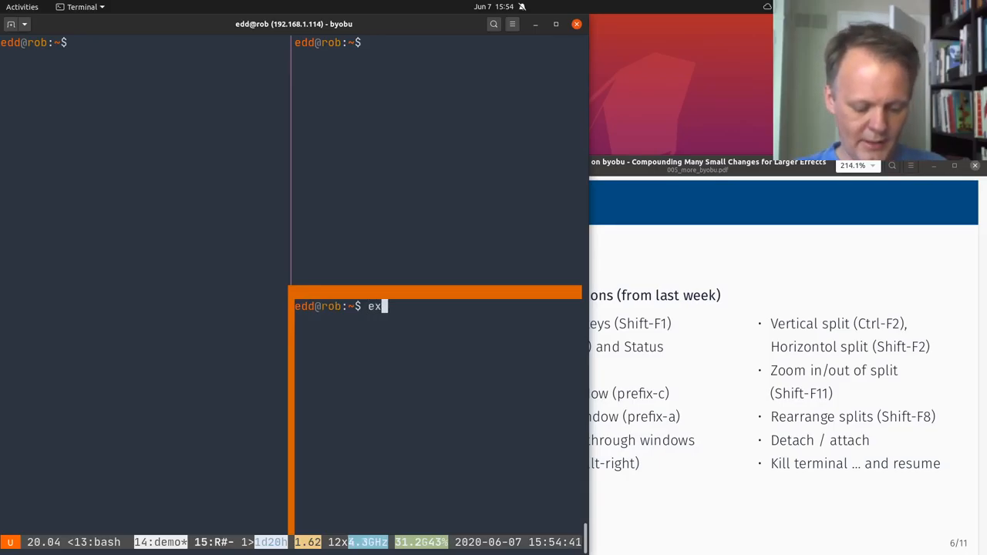
key("Return")
type("cd")
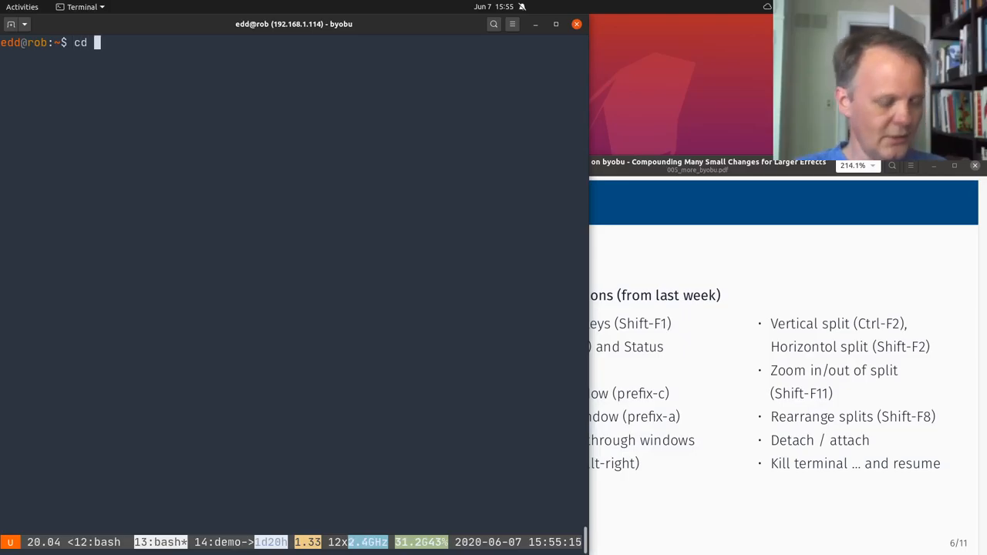
Step: Enter git/t4/byobuEx, print script.R, and start it with Rscript script.R
type("git/t")
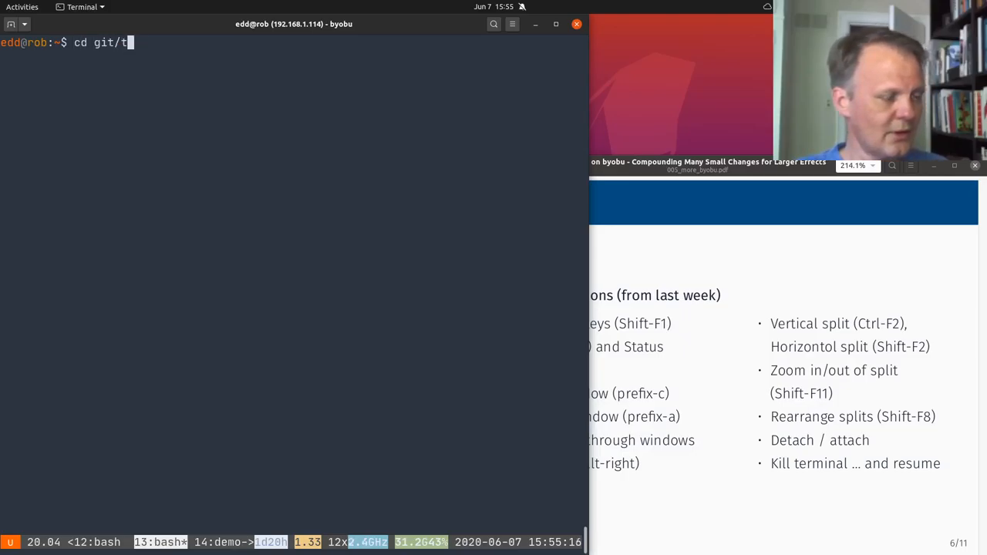
key("Return")
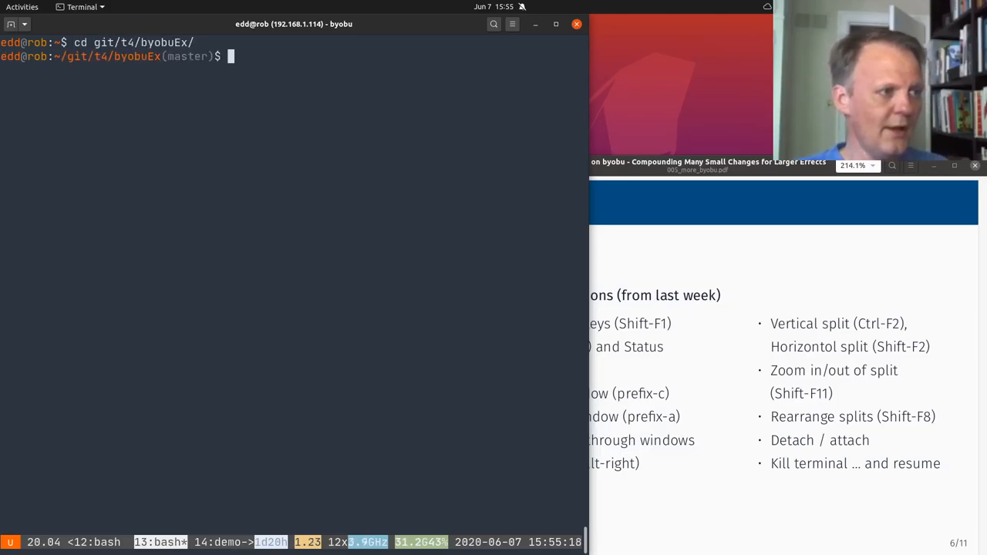
type("cat script.R")
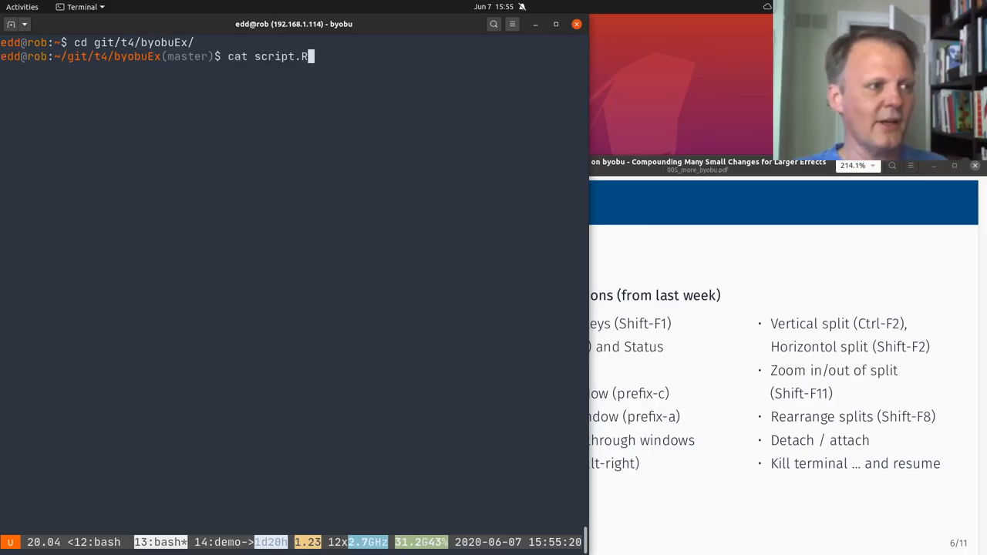
key("Return")
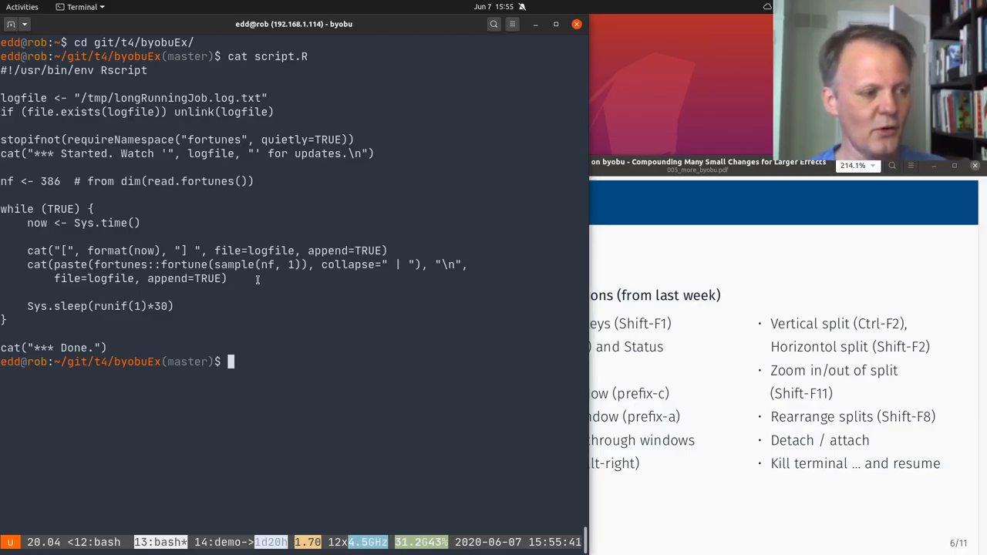
type("Rscript")
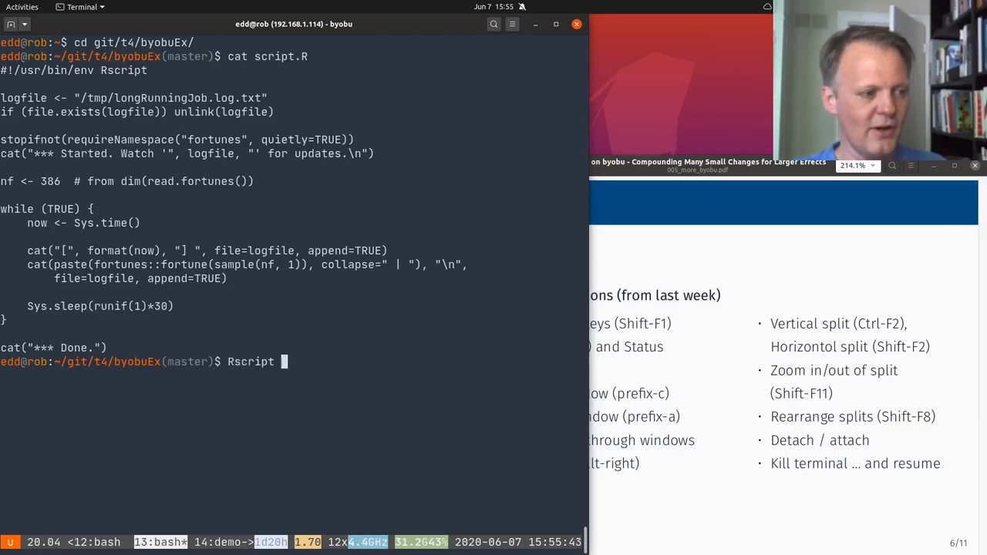
type("script.R")
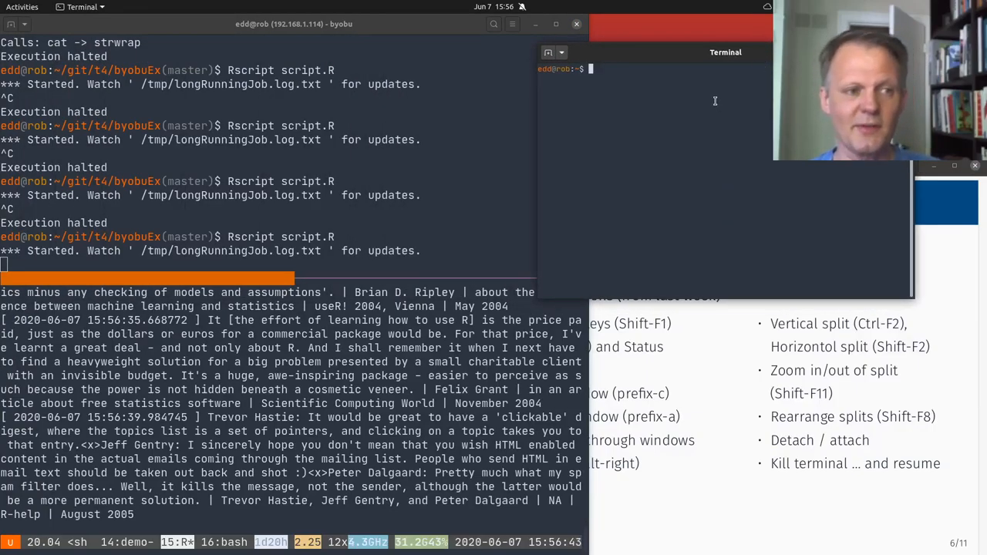
Step: Run byobu in the second terminal to attach to the running session
type("byobu")
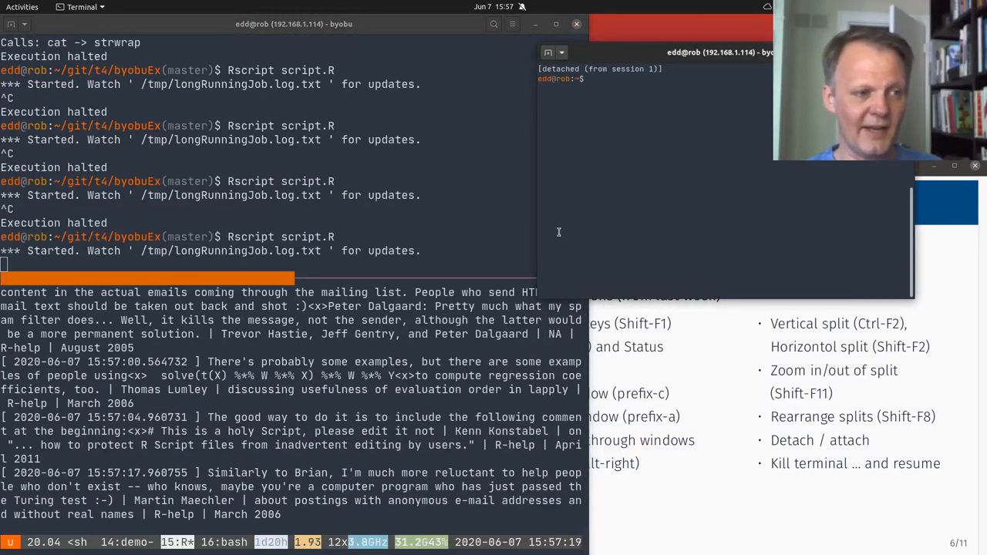
type("by")
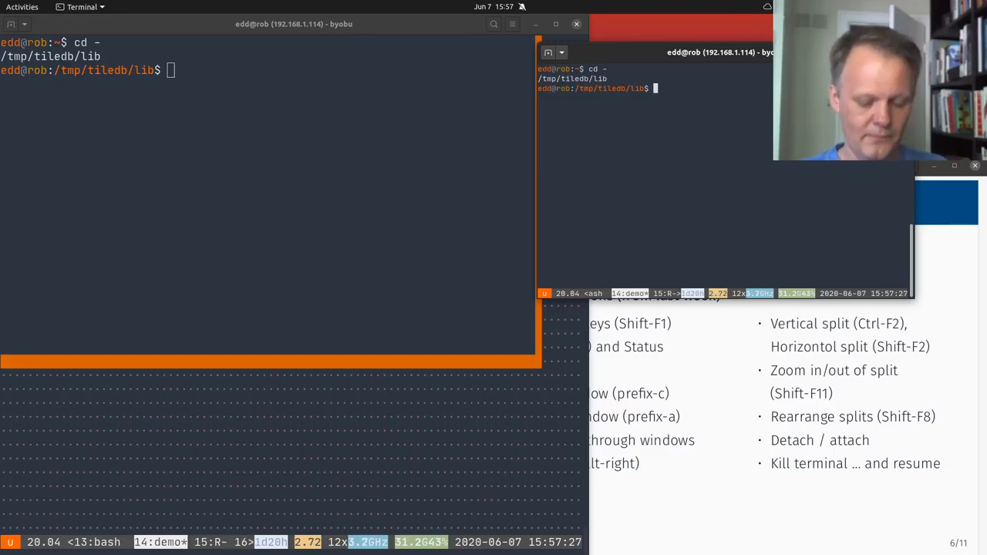
Step: Return to the home folder in the shared session and enter an echo ANBC command
key("Return")
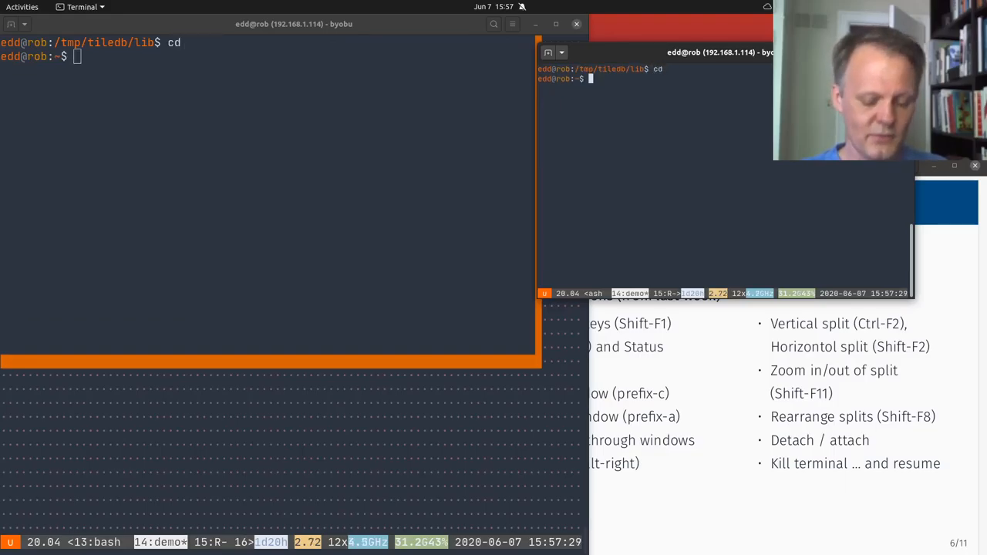
type("echo AN")
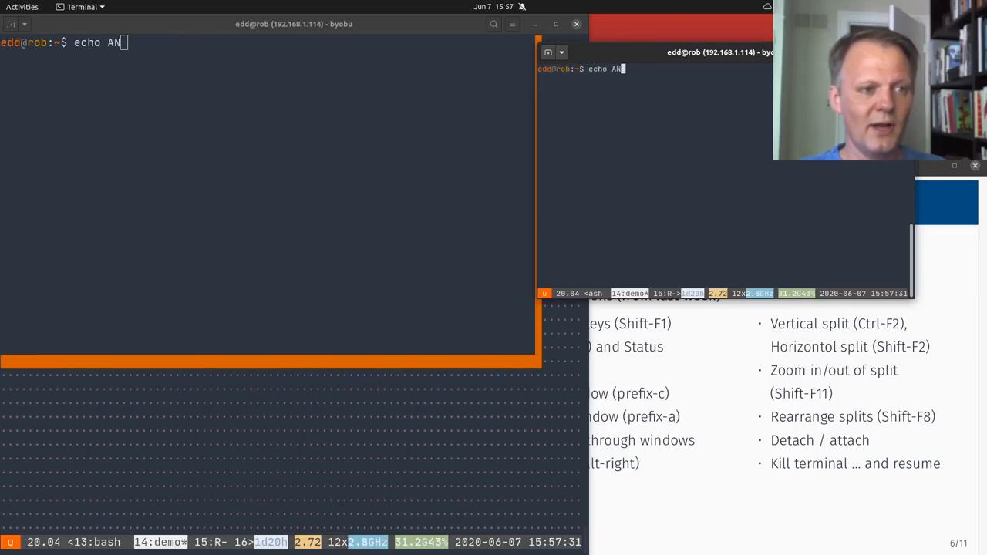
type("BC")
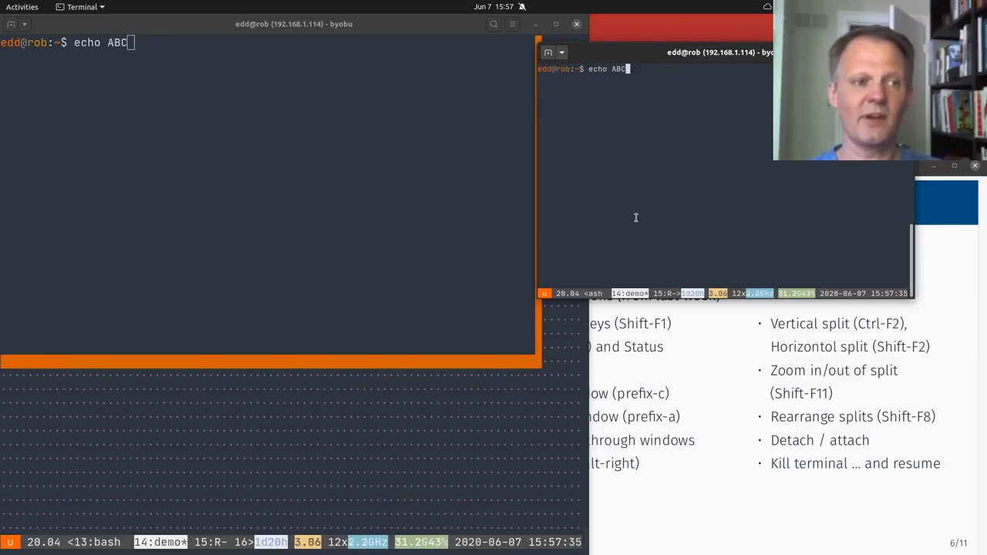
key("BackSpace")
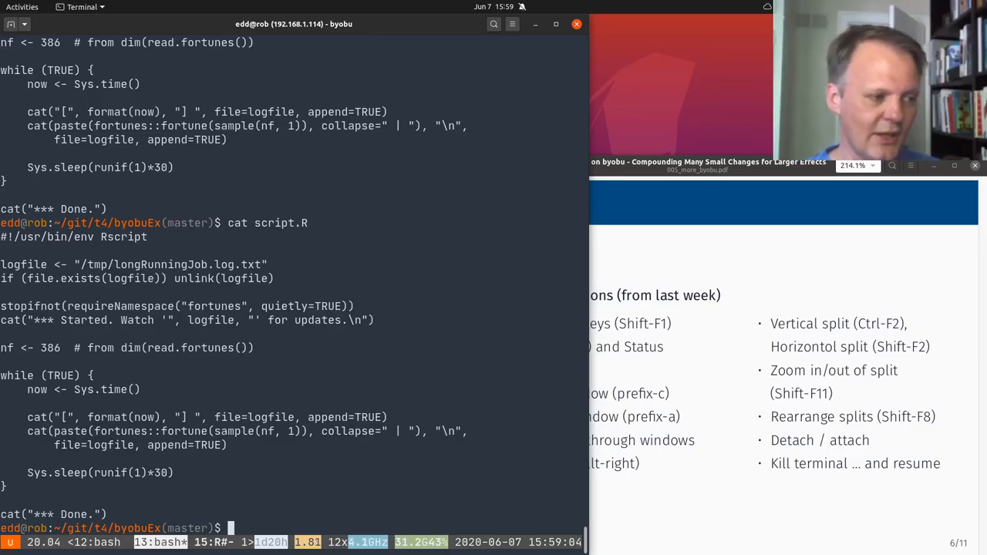
mouse_move(514, 106)
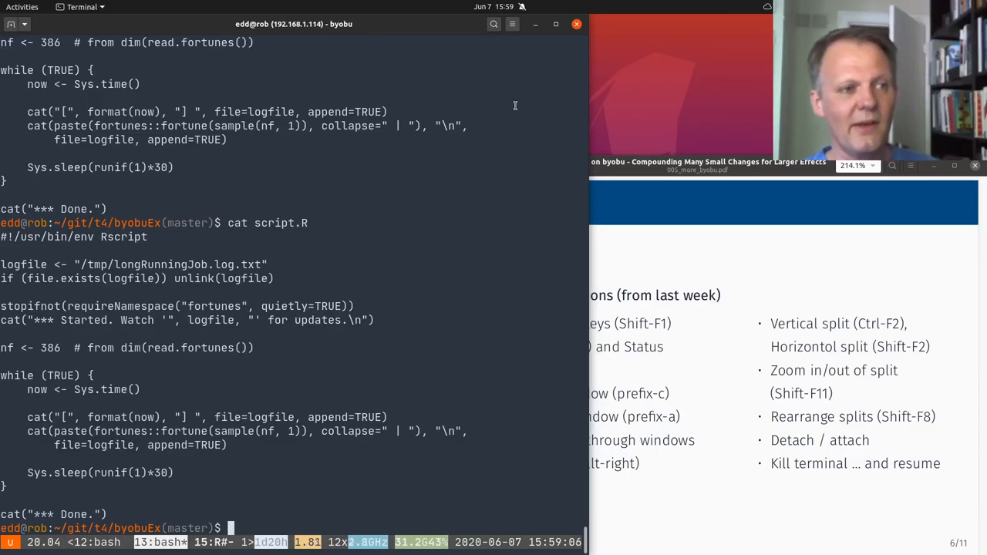
Step: Close the byobu terminal despite its running process and open a fresh terminal window
left_click(576, 24)
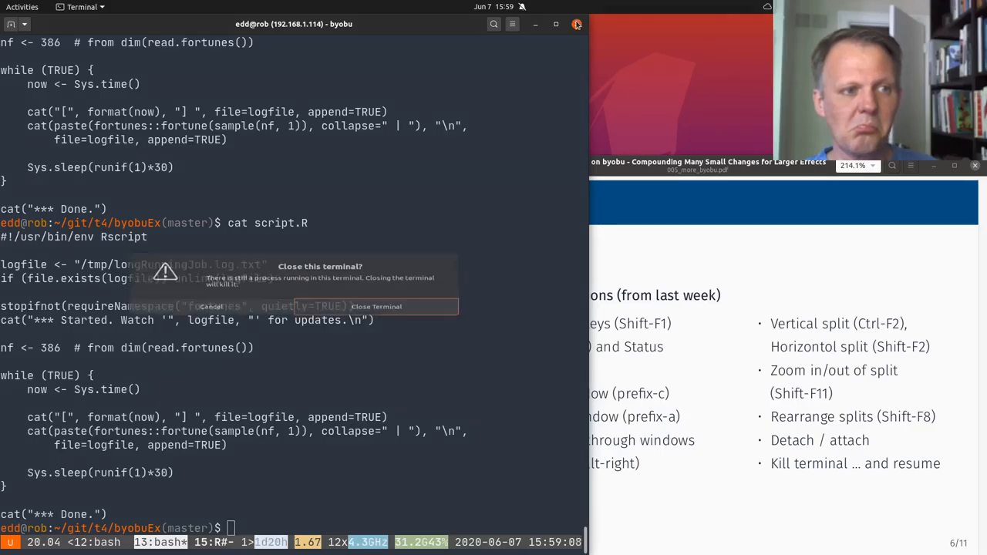
left_click(376, 306)
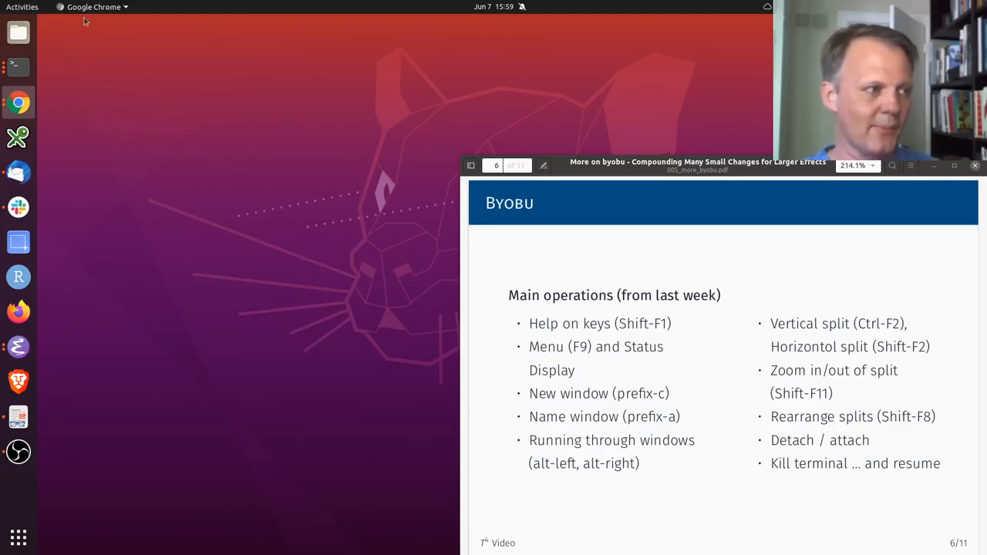
left_click(18, 67)
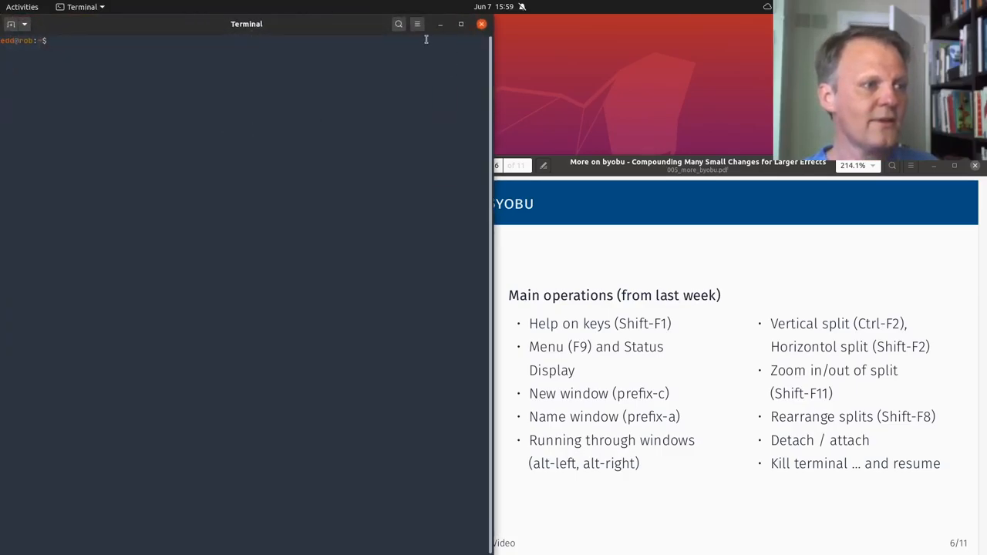
left_click(417, 24)
type("byobu")
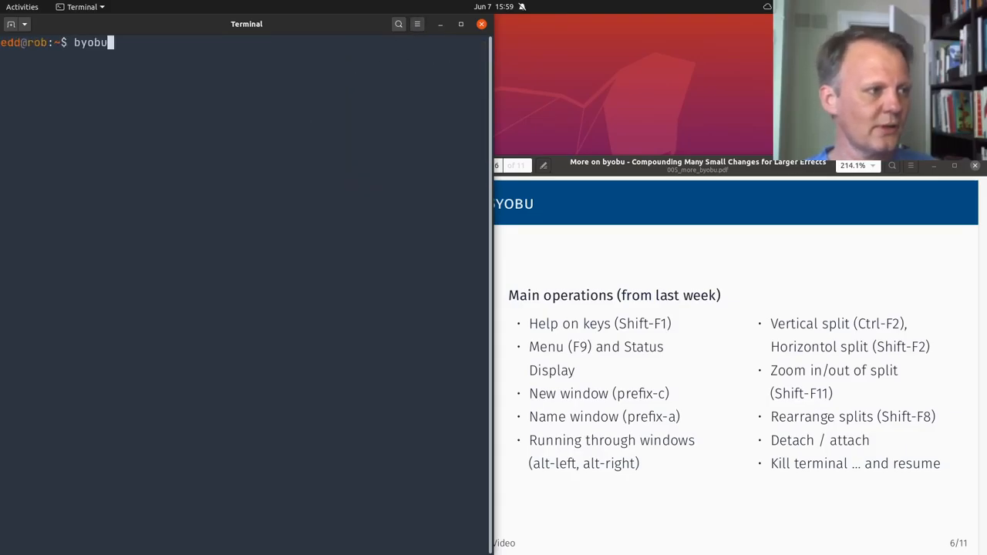
Step: Run byobu in the new terminal to reattach the earlier session
key("Return")
type("r")
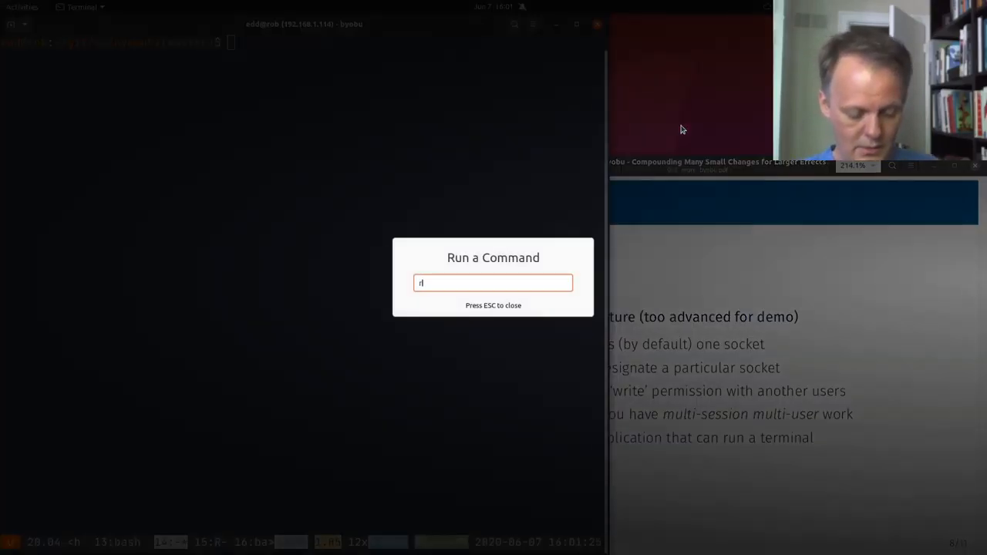
Step: Launch RStudio and run byobu in its Terminal tab to join the session
type("studi")
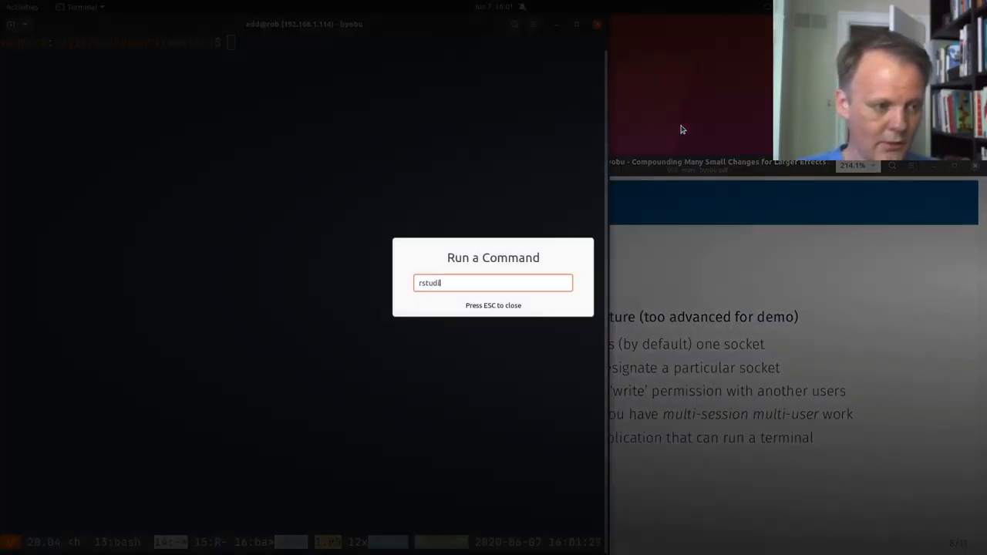
key("Return")
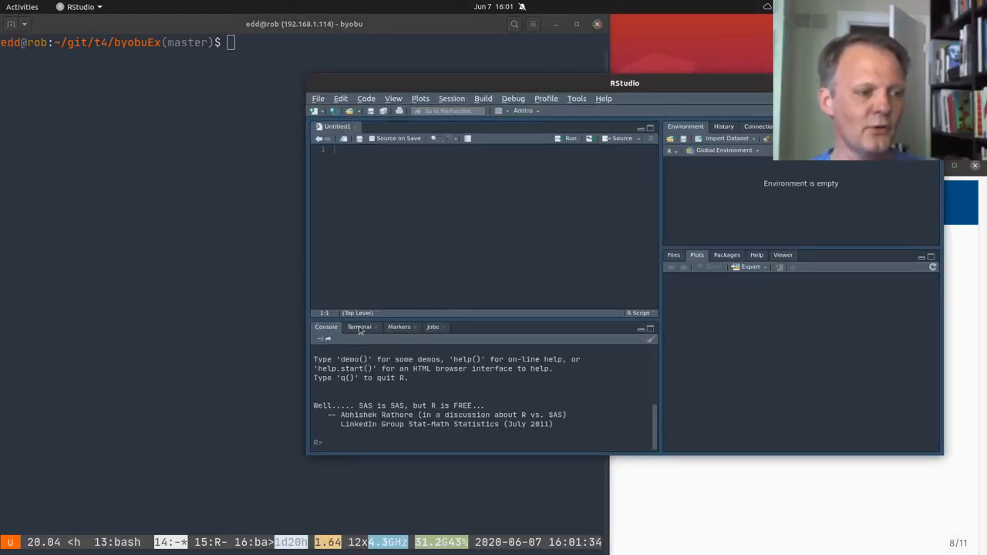
left_click(360, 326)
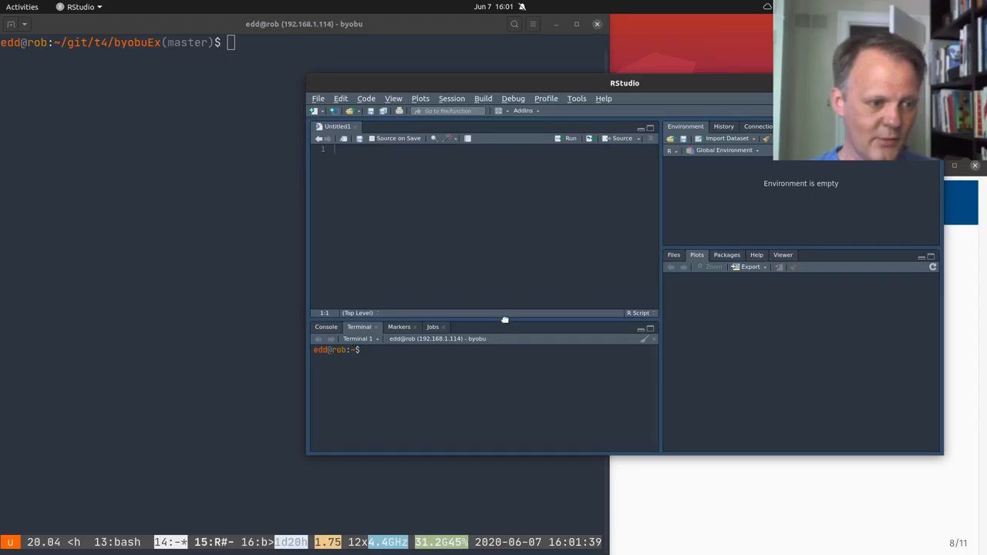
type("byo")
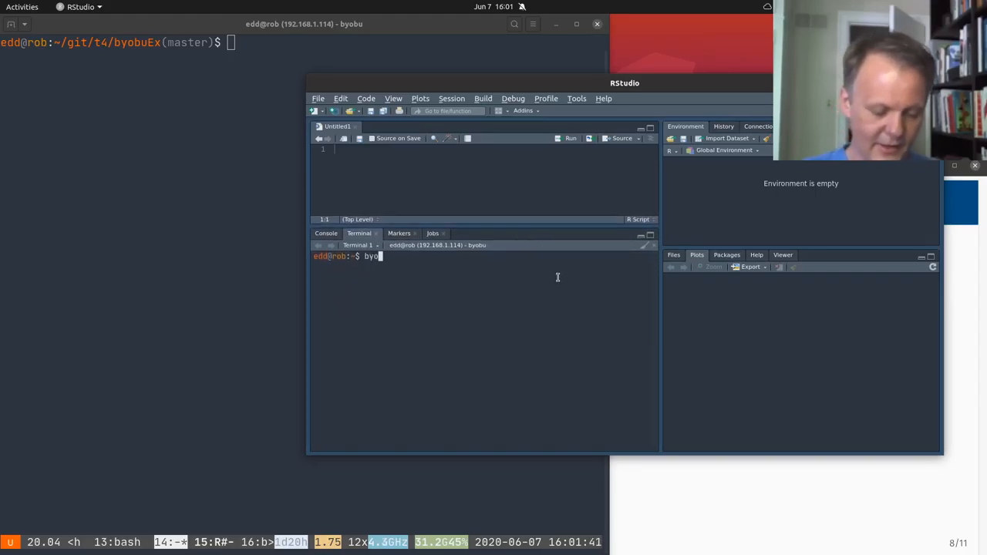
key("Return")
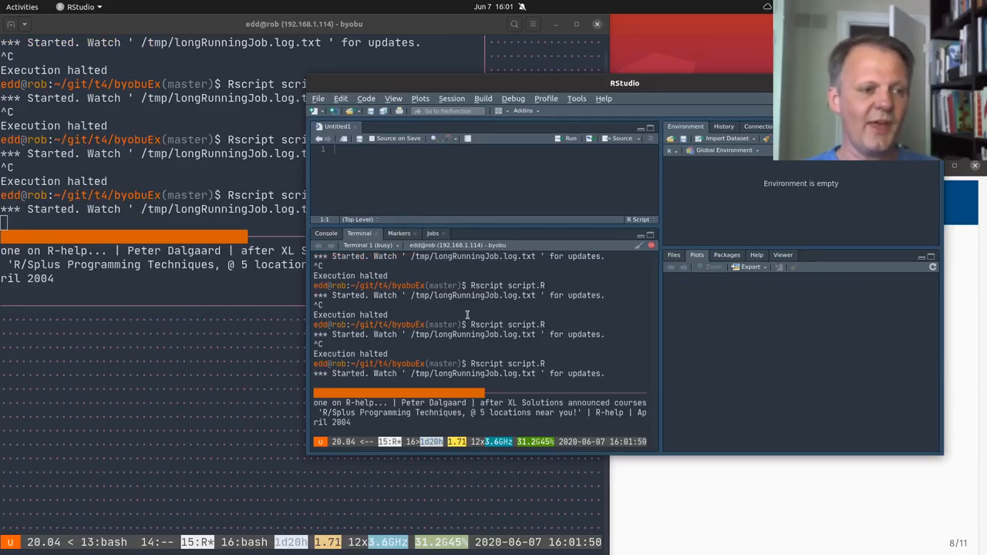
mouse_move(609, 227)
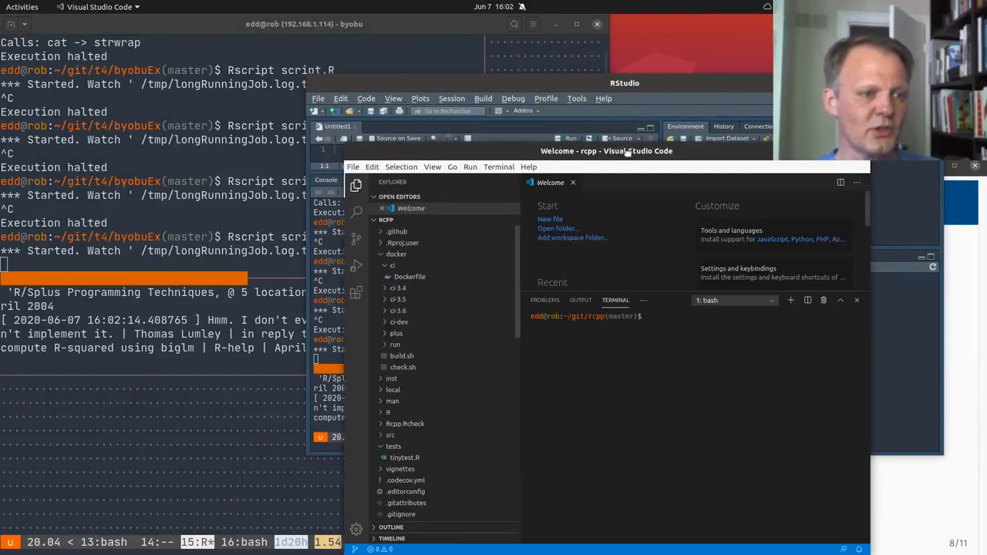
Step: Open a new VS Code integrated terminal from the Terminal menu and run byobu there
left_click(306, 75)
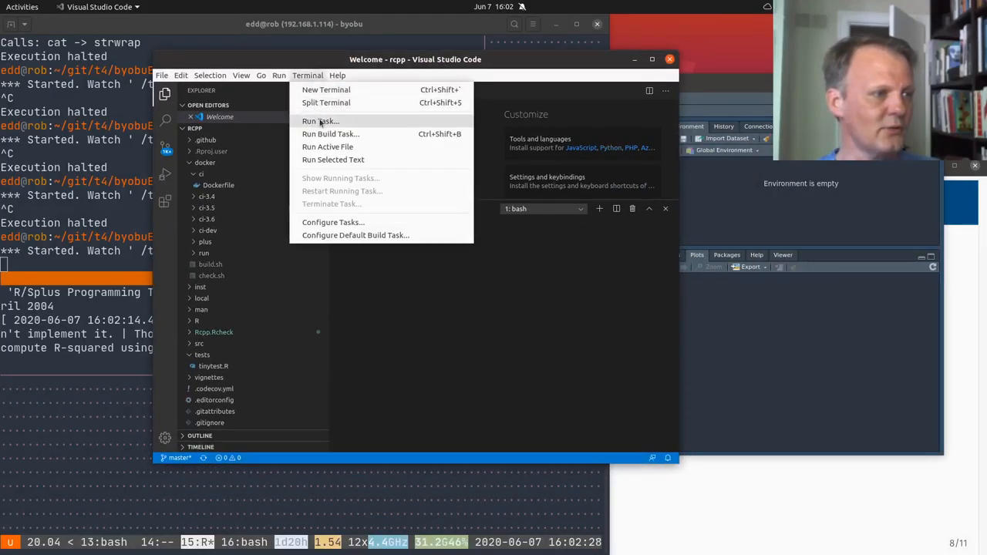
left_click(326, 89)
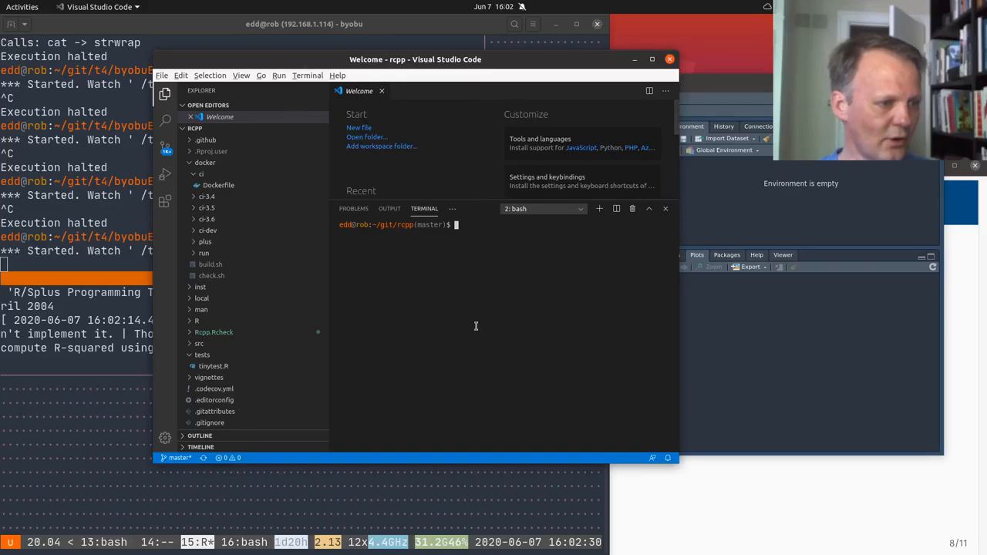
type("byobu")
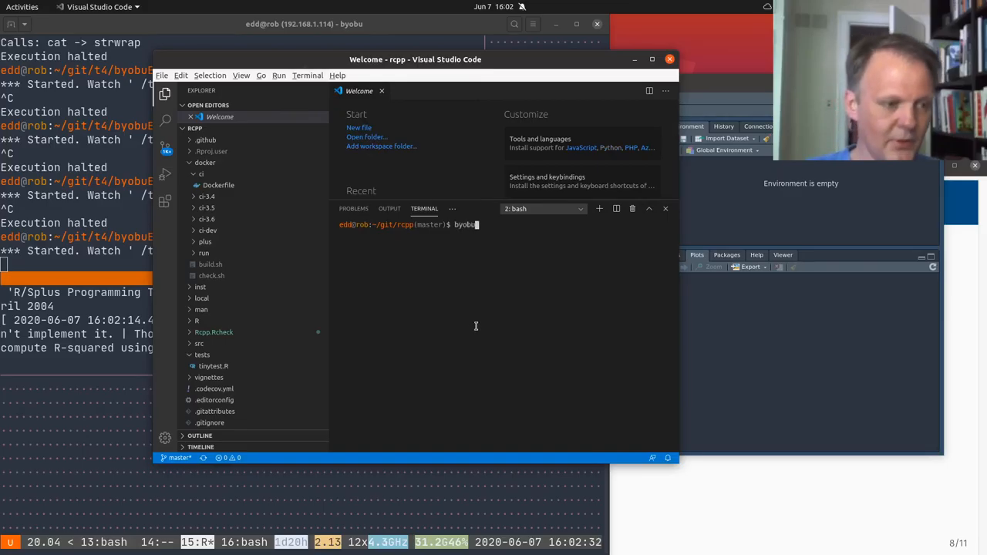
key("Return")
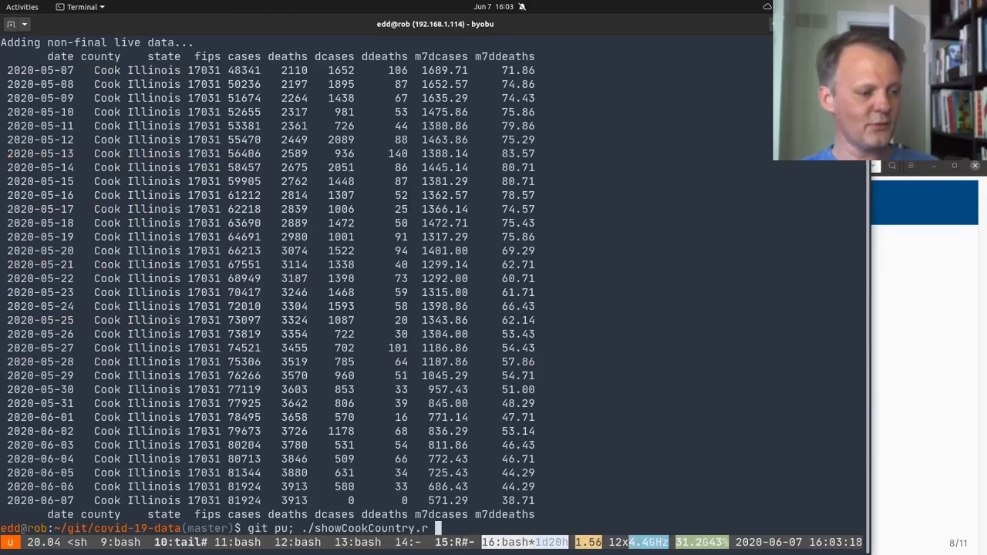
Step: Run the Cook County COVID-19 script in byobu and move to the thank-you slide
key("Return")
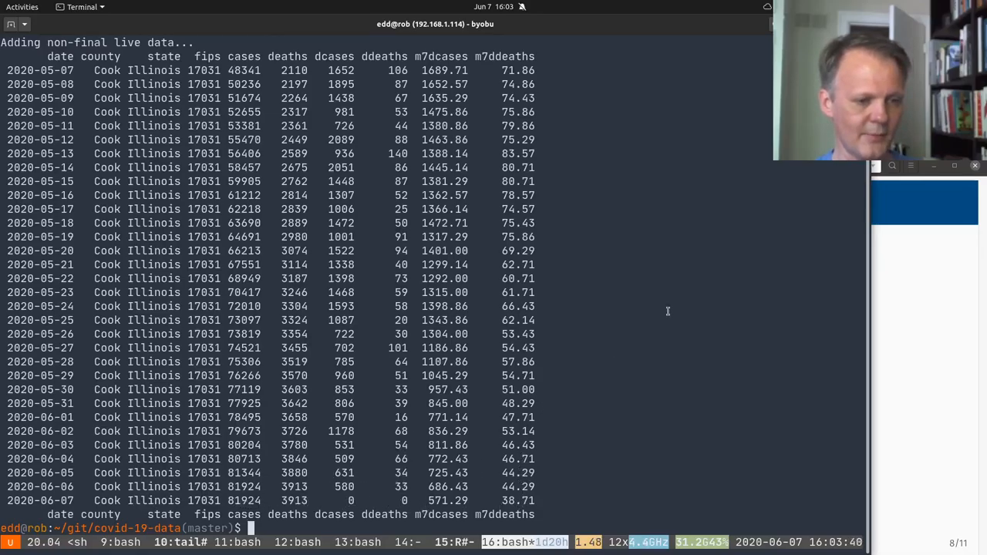
left_click(453, 542)
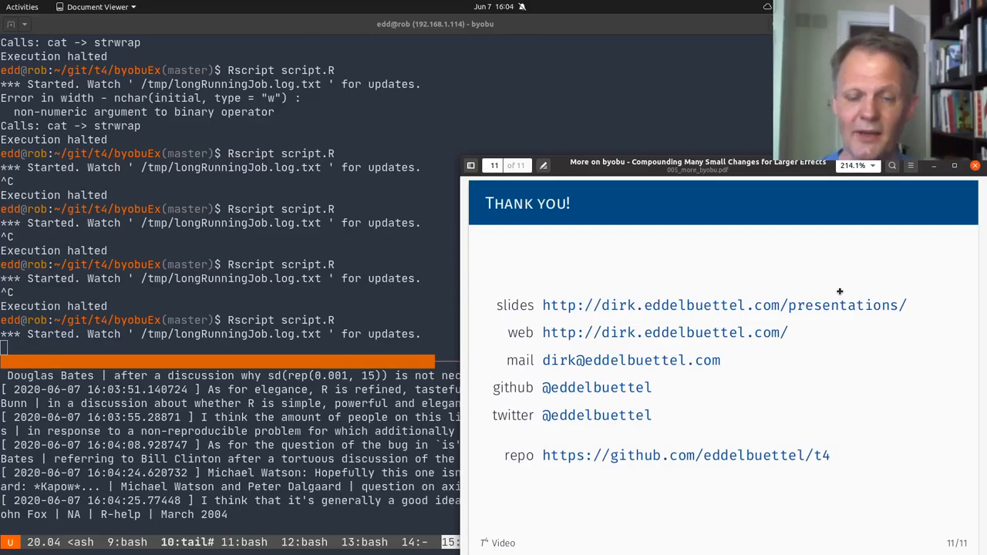
mouse_move(862, 299)
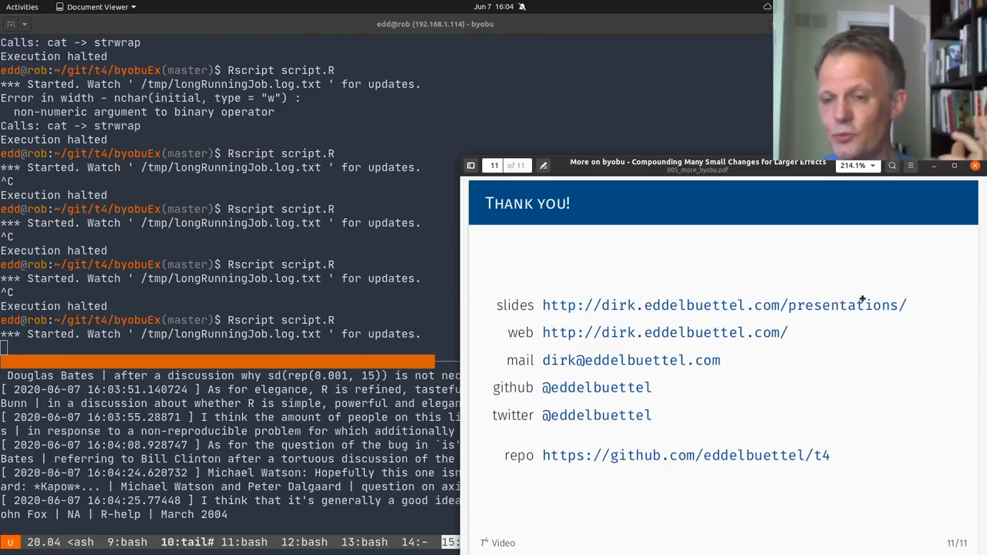